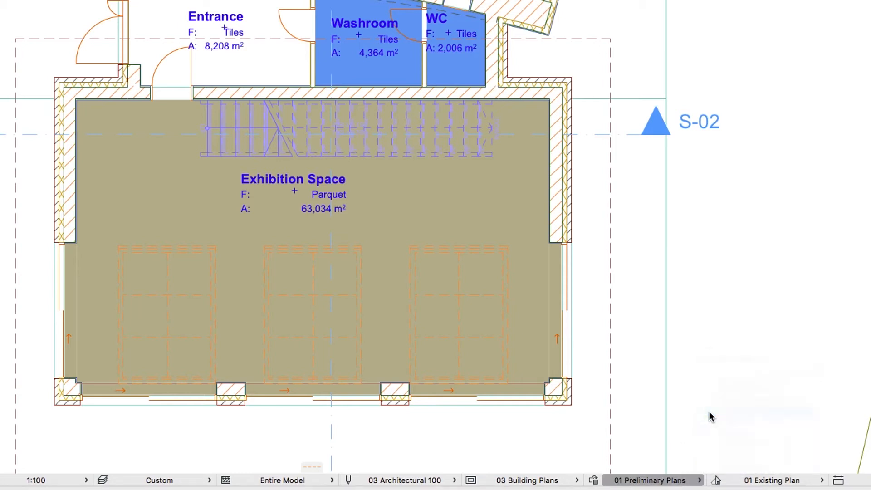
Select the Exhibition Space zone on the ground floor plan.
click(647, 480)
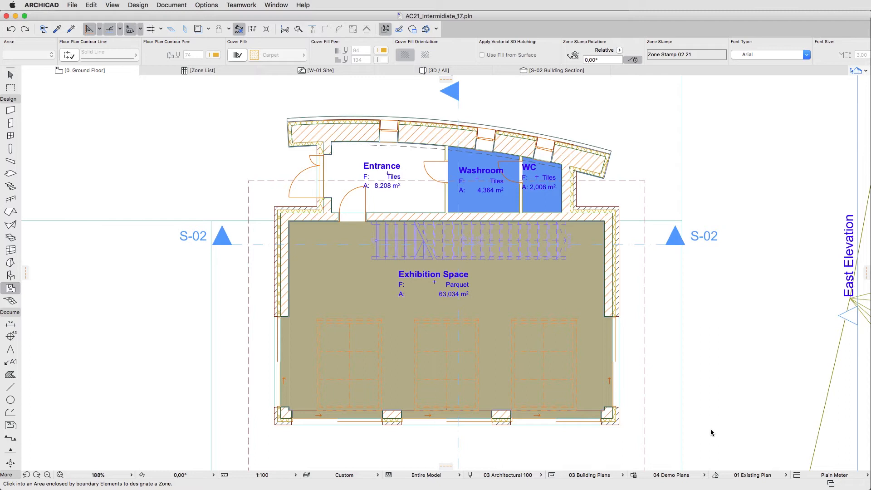
mouse_move(633, 409)
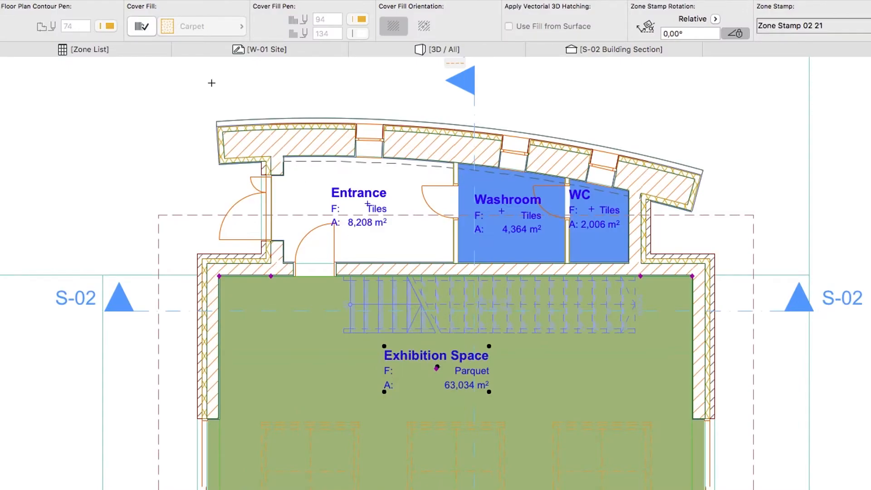
Override the zone's cover fill with the Wood Parquet image fill and deselect it.
click(141, 27)
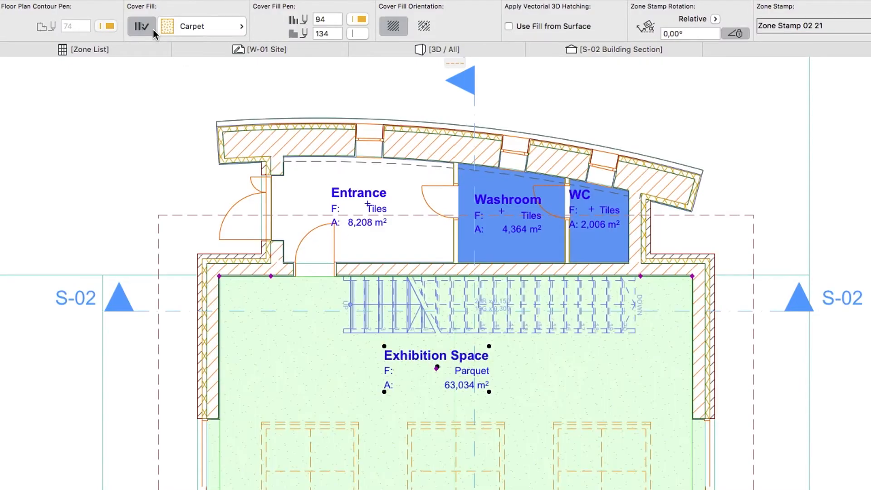
click(240, 25)
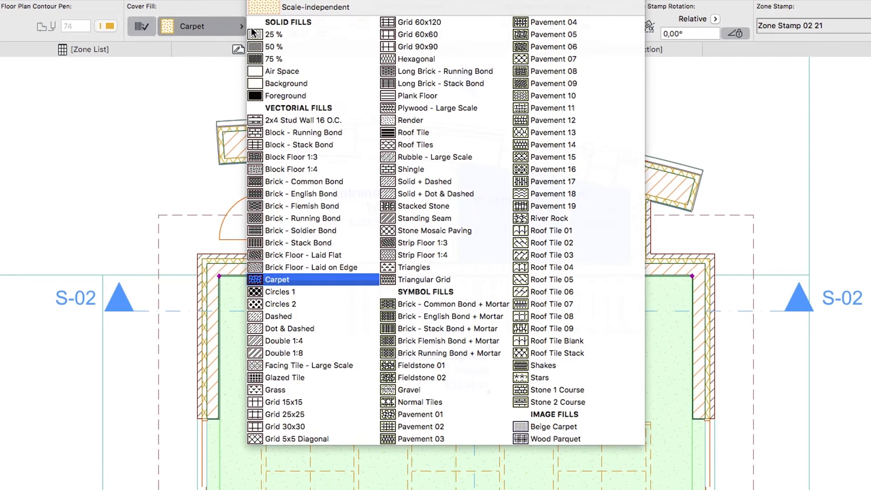
click(552, 181)
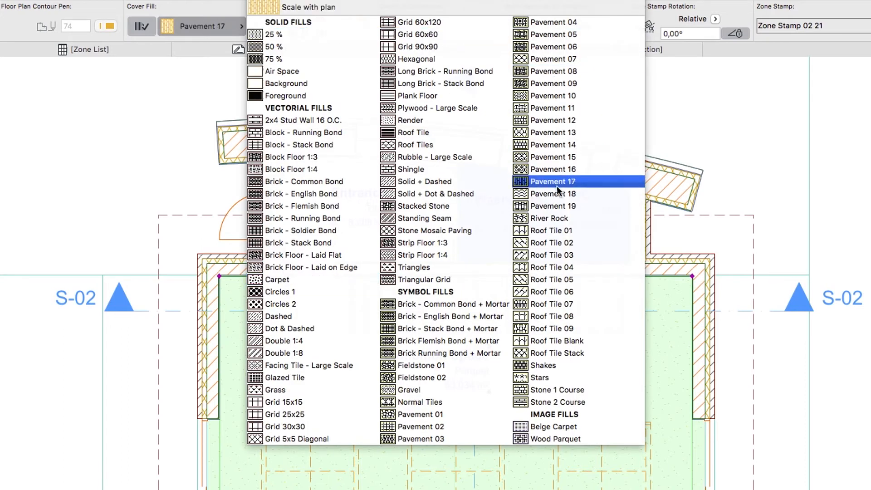
click(555, 439)
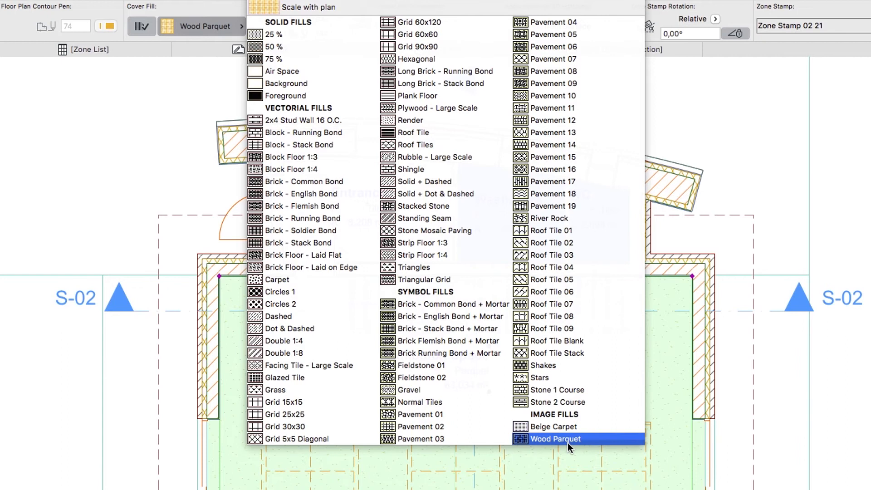
click(556, 439)
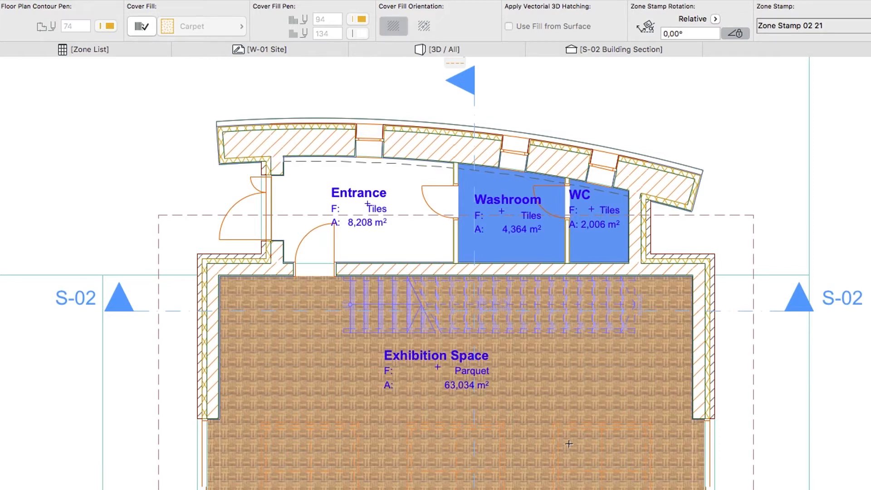
mouse_move(542, 424)
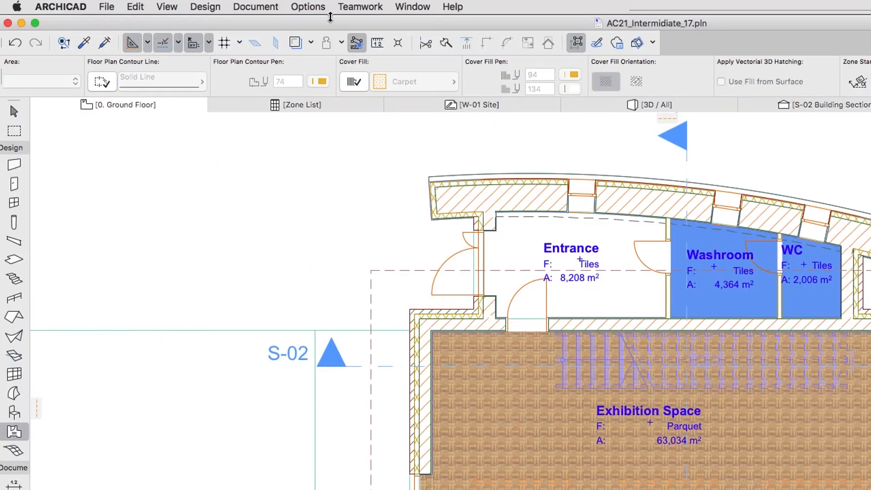
Create a new image fill type named 'Ceramic Tiling' in the Fill Types settings.
click(308, 7)
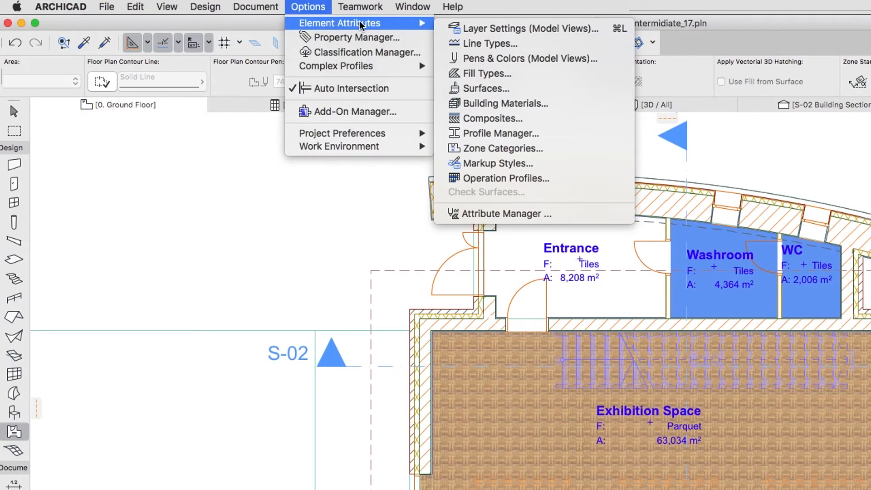
mouse_move(485, 73)
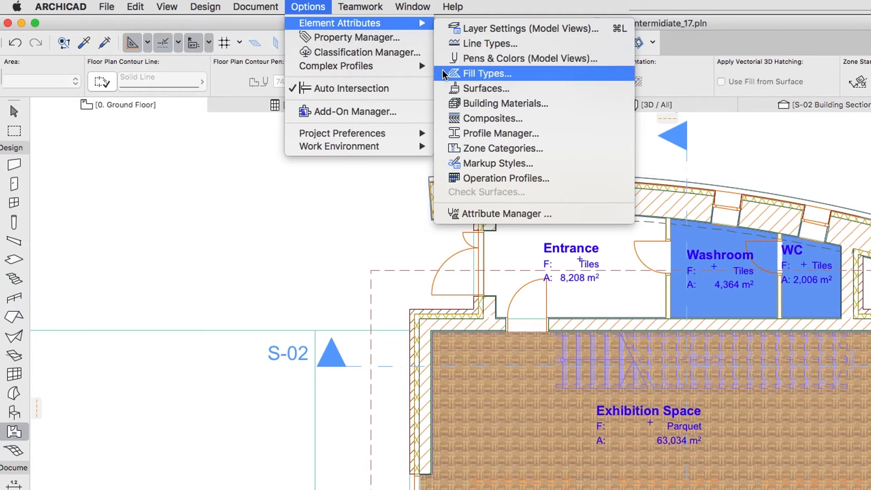
click(487, 74)
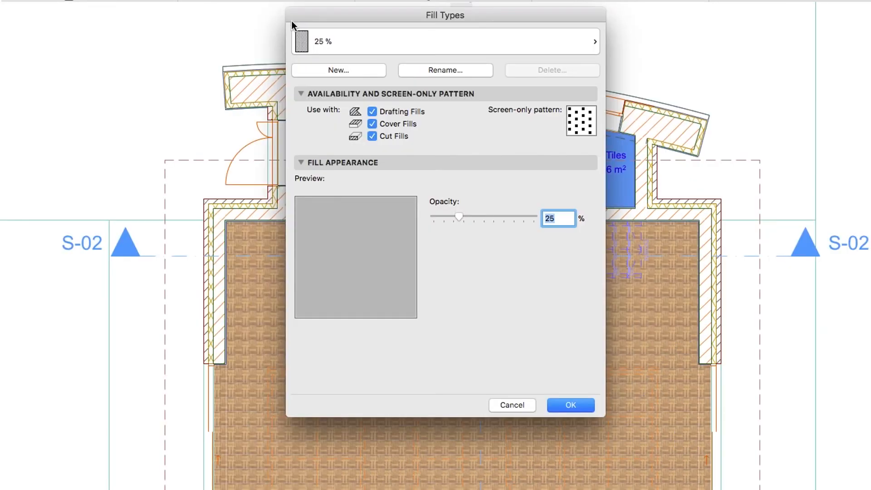
click(338, 70)
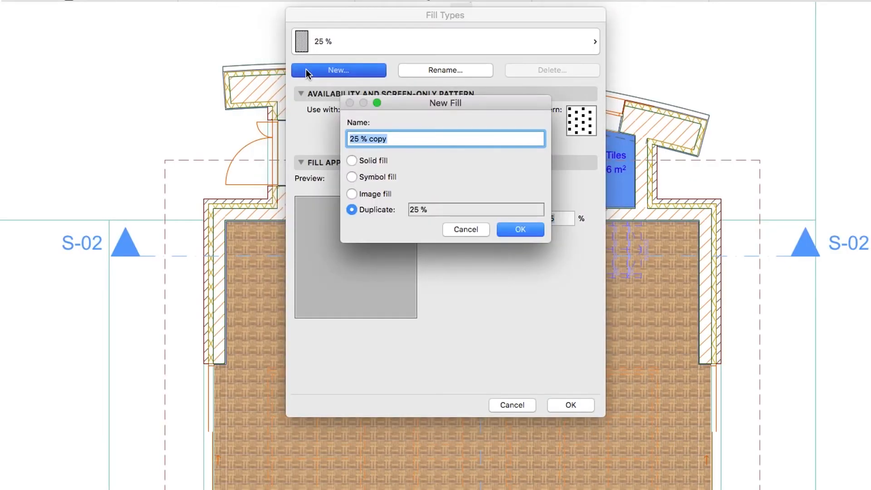
text(Ceramic)
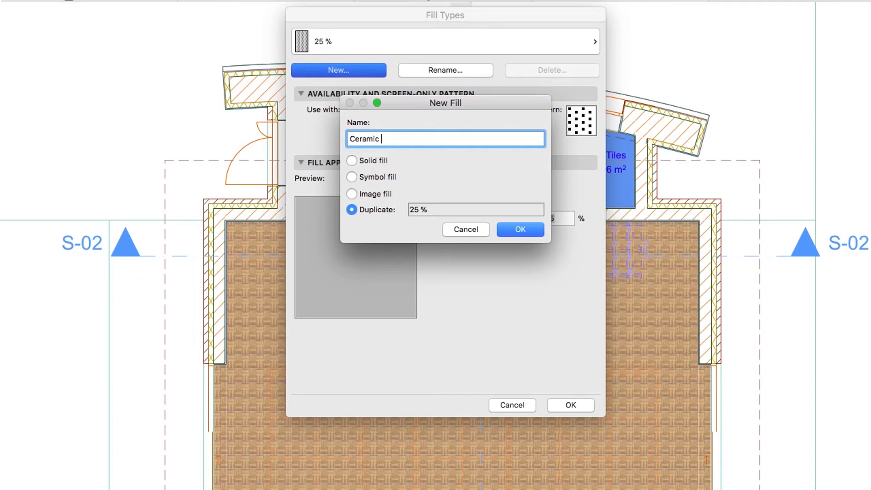
text(Tiling)
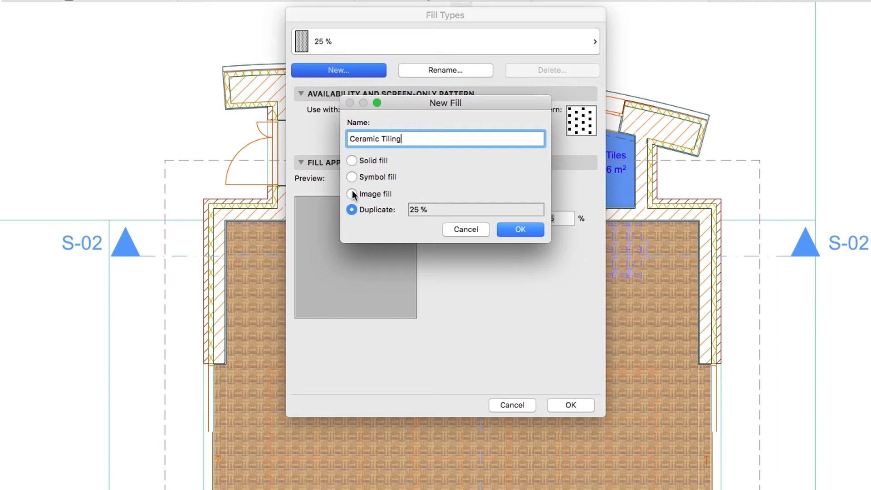
click(351, 194)
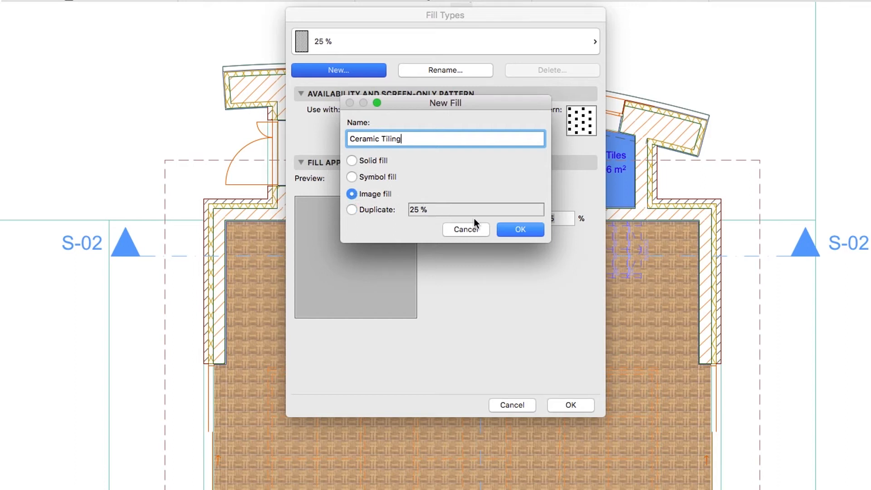
click(520, 229)
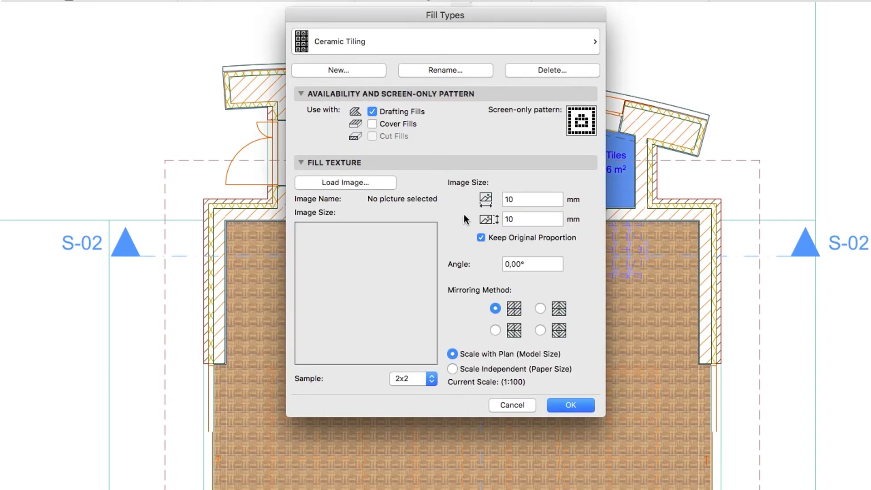
Browse the library Surface Catalog to the Flooring 21 > Tiles 21 texture folder.
click(345, 182)
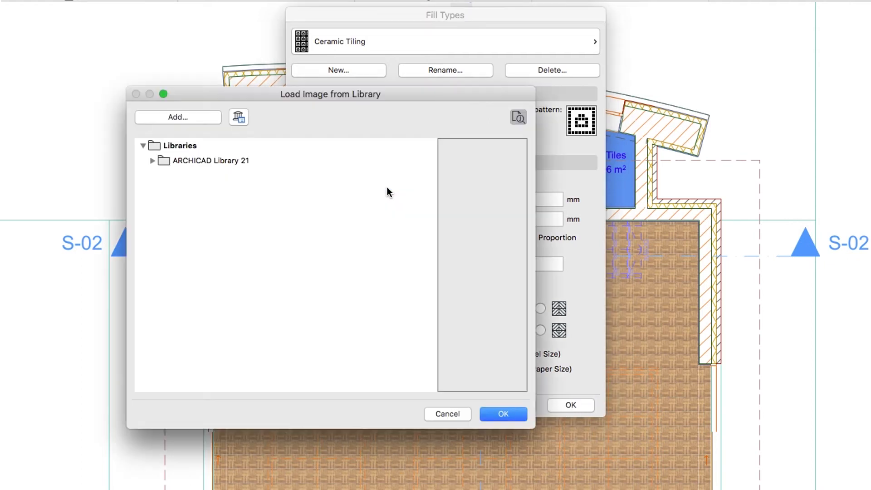
mouse_move(162, 167)
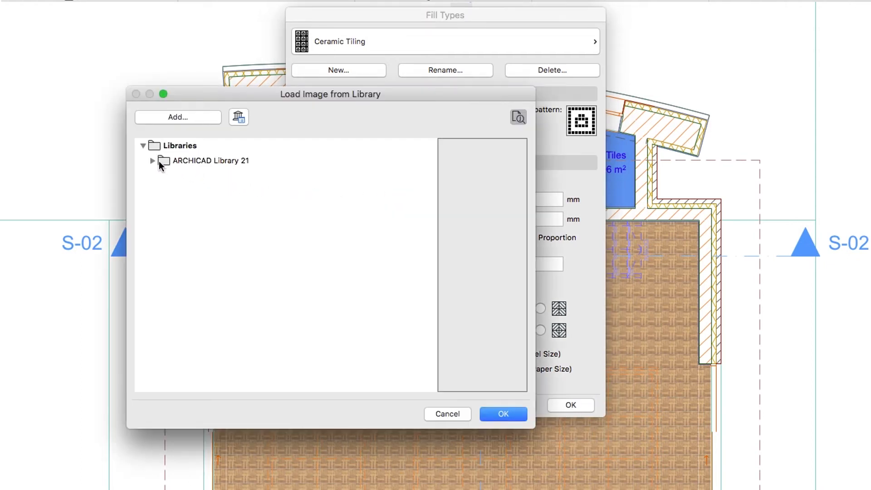
click(153, 161)
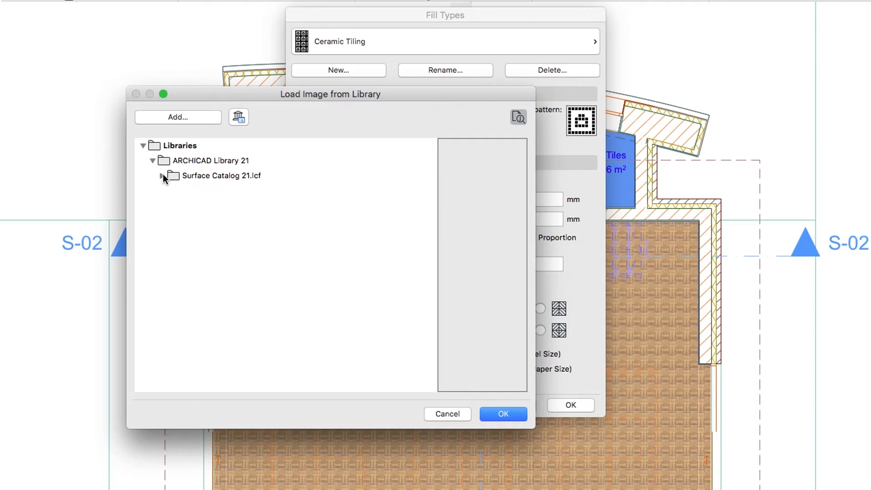
click(162, 175)
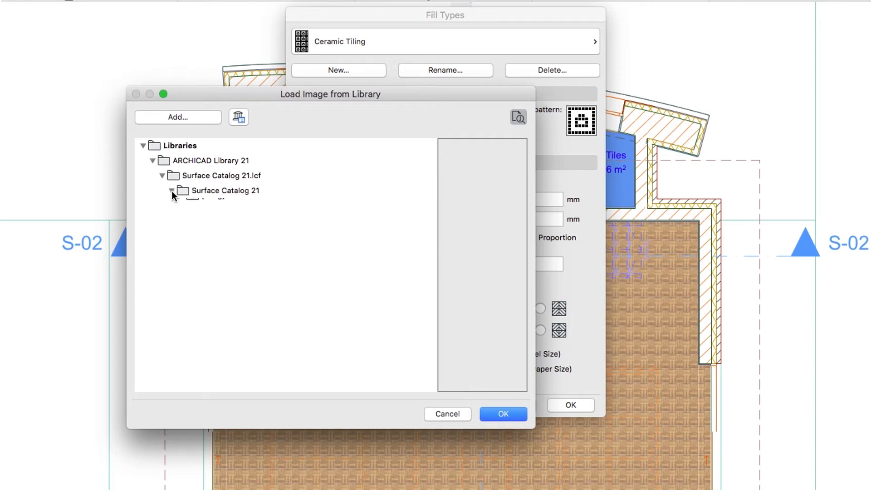
click(173, 190)
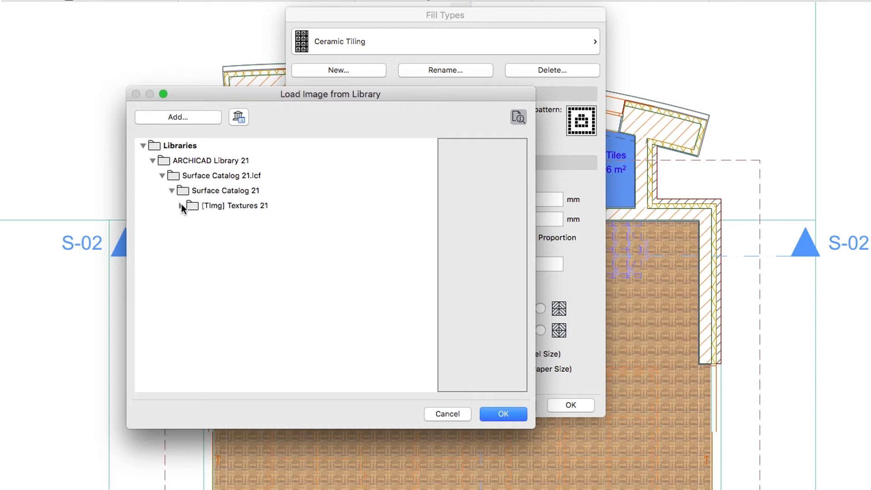
click(180, 206)
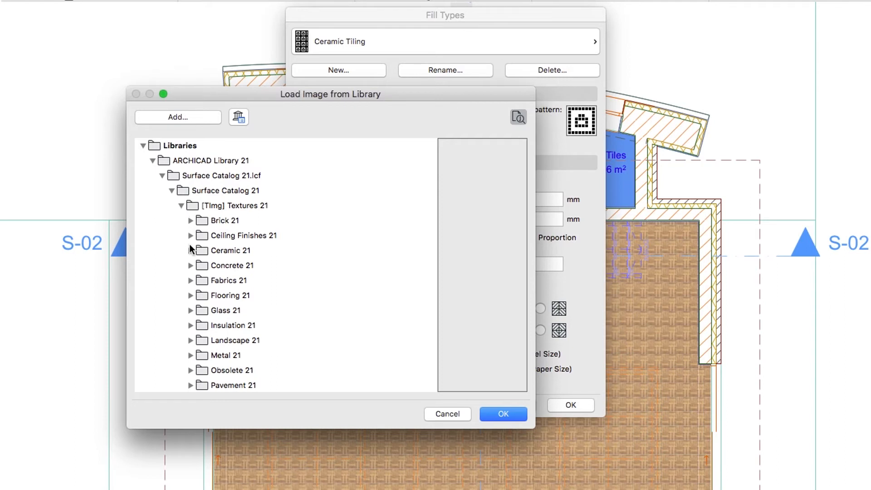
click(190, 295)
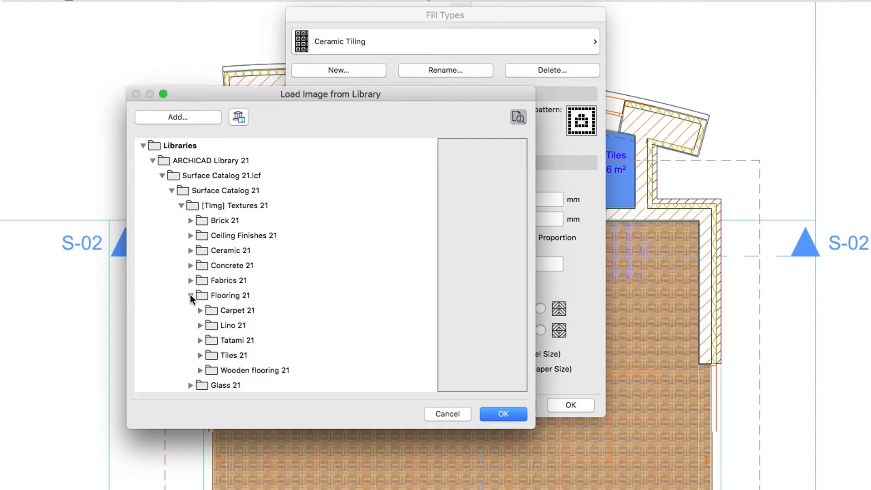
click(201, 355)
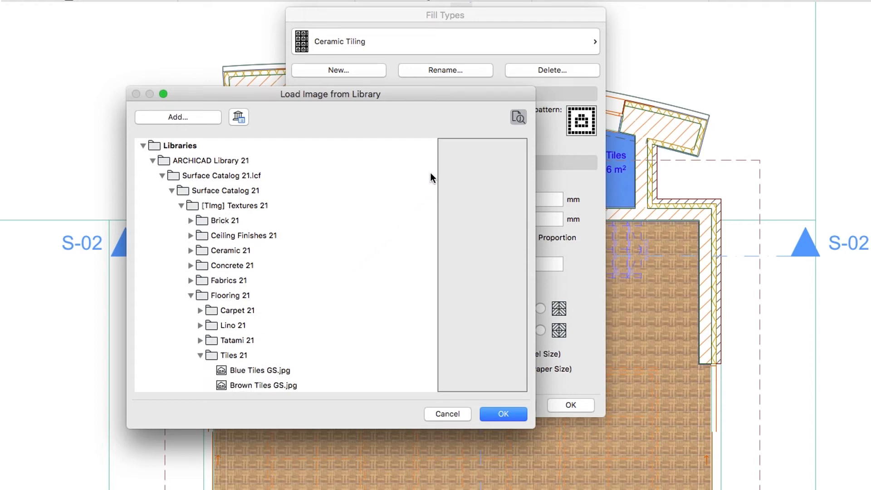
Load Tiles Light Gray 30x30 GS.jpg as the Ceramic Tiling fill image.
scroll(down, 3)
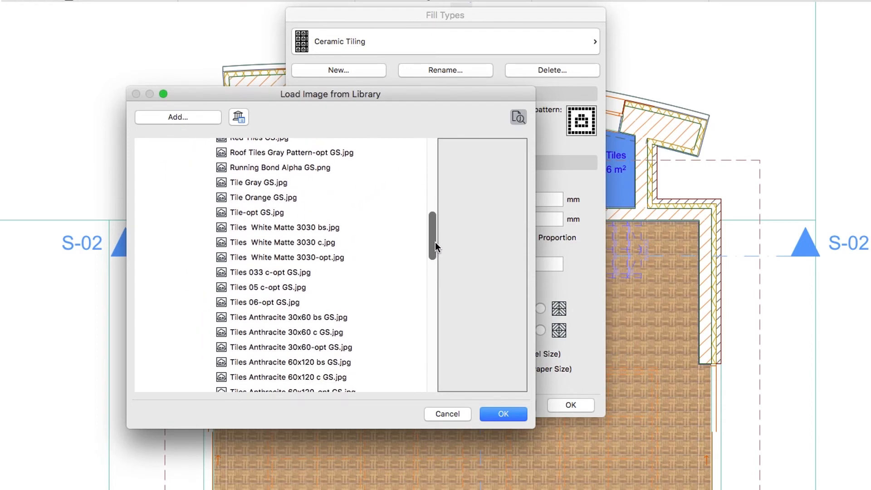
scroll(down, 3)
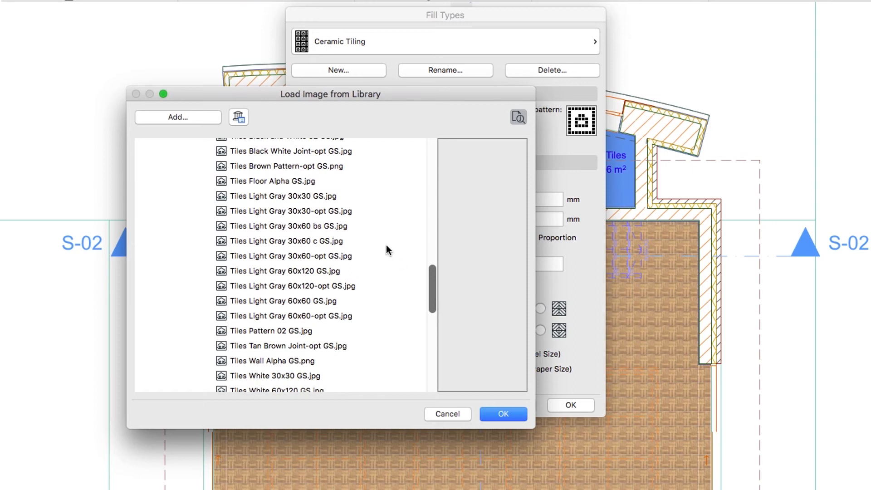
click(283, 197)
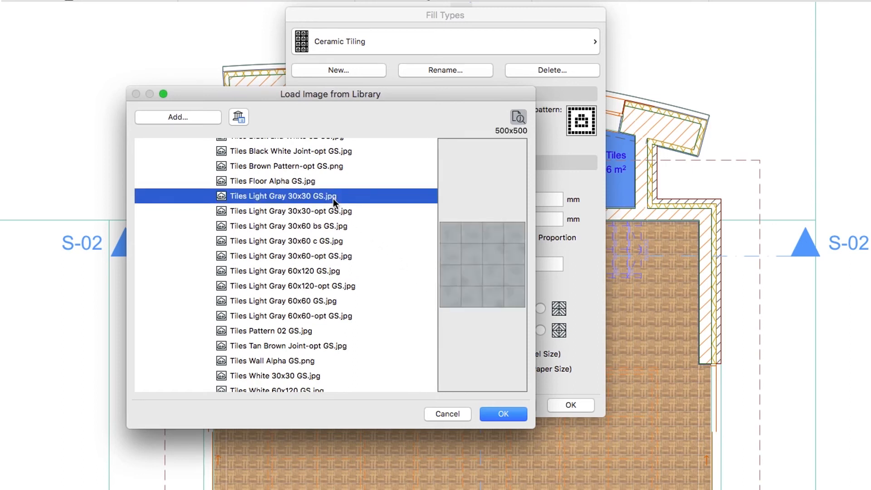
mouse_move(488, 409)
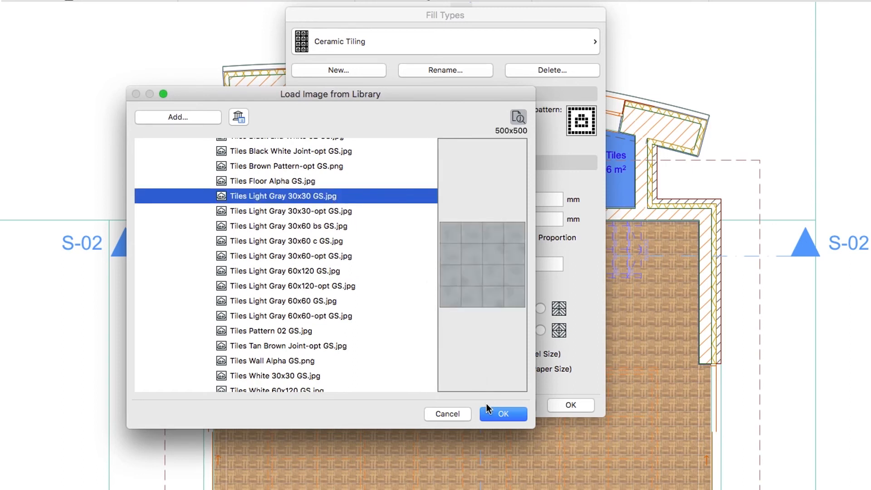
click(502, 414)
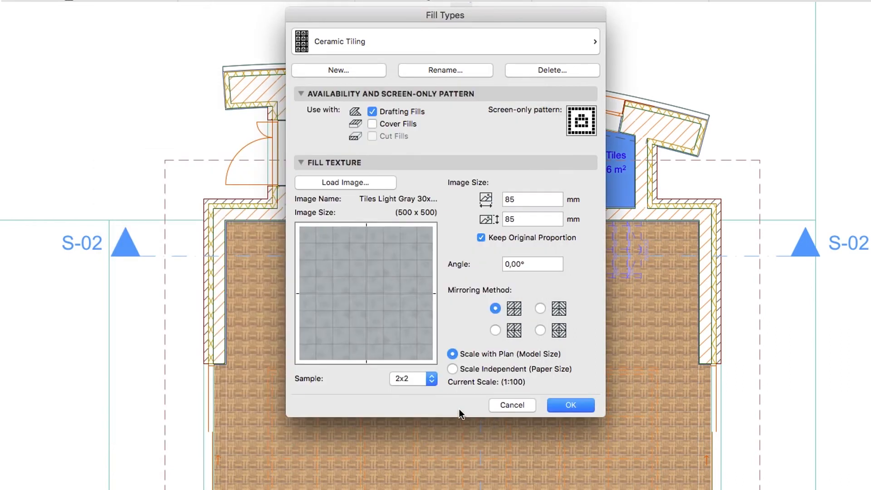
Set a 1x1 sample, 1200 mm image size, enable use for Cover Fills, and confirm.
click(408, 379)
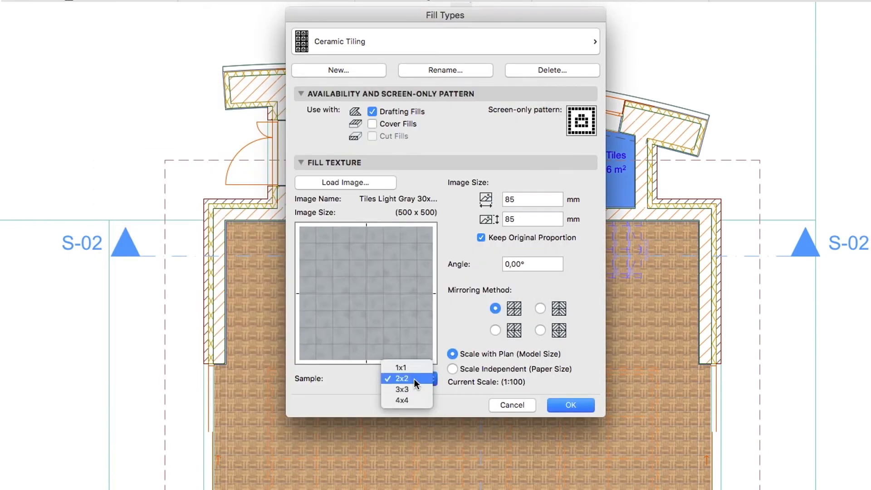
click(401, 368)
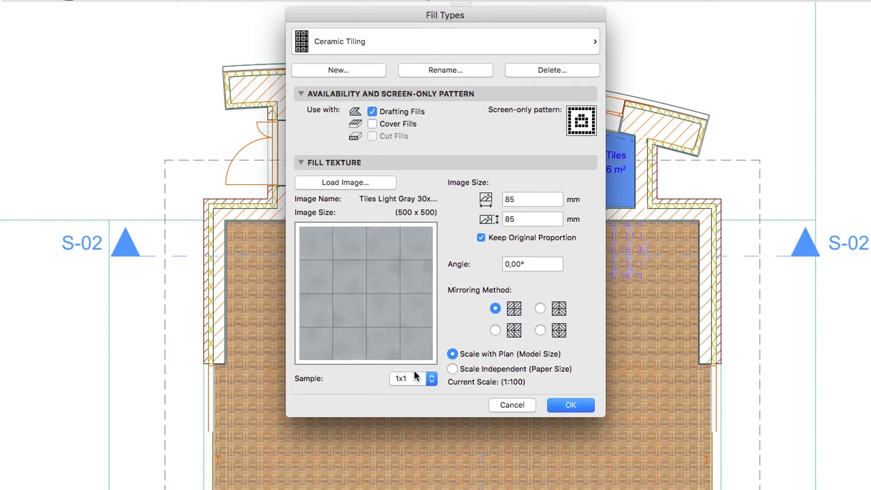
mouse_move(482, 294)
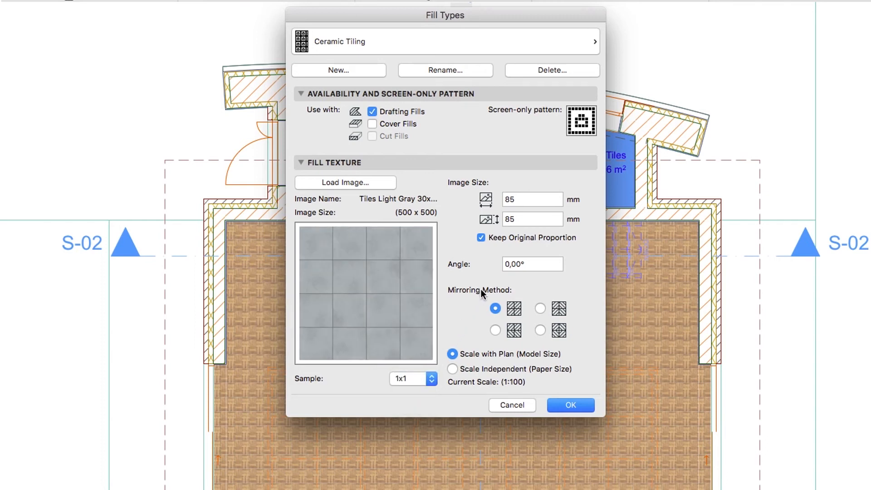
click(532, 200)
text(1200)
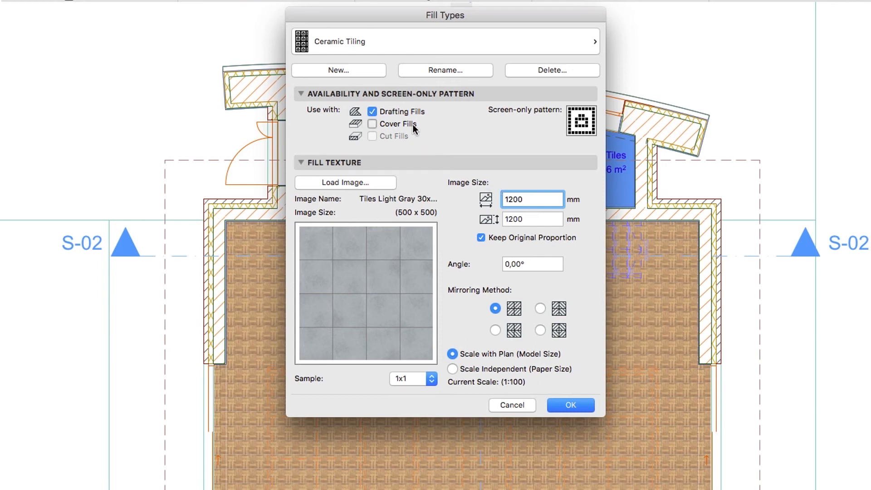
click(372, 125)
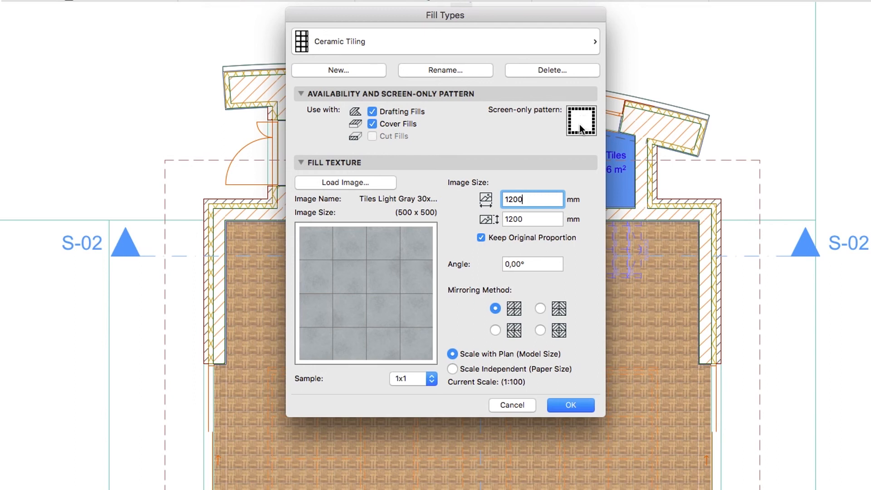
mouse_move(592, 232)
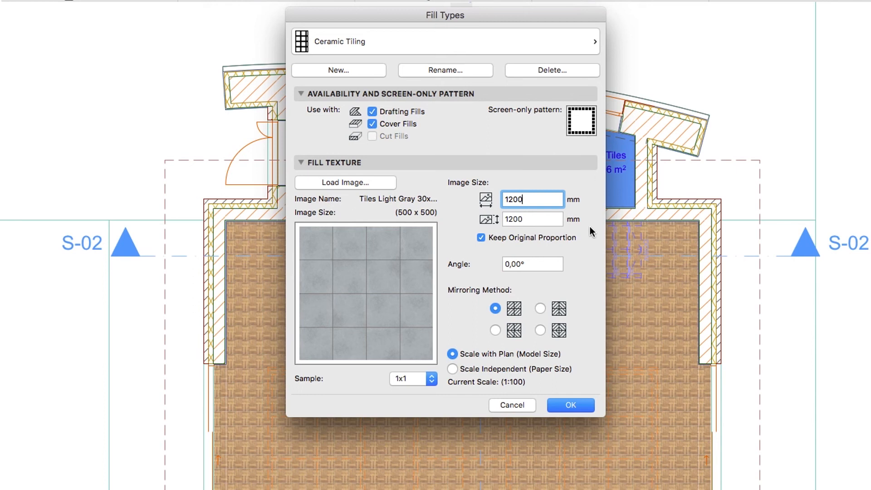
click(570, 405)
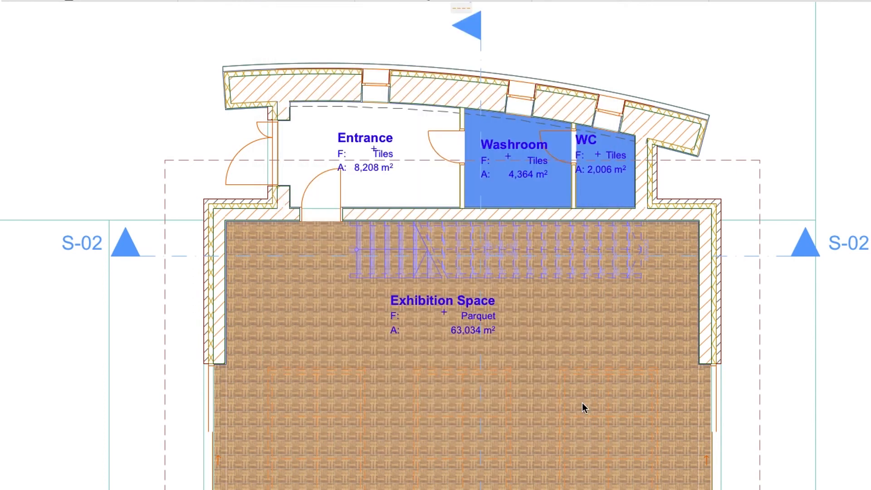